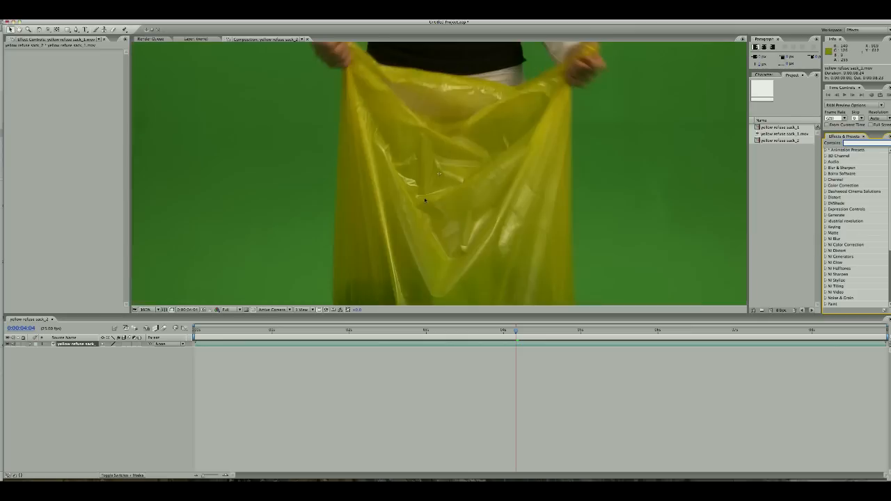
Set the Composition panel magnification to Fit to show the whole sack frame
click(145, 310)
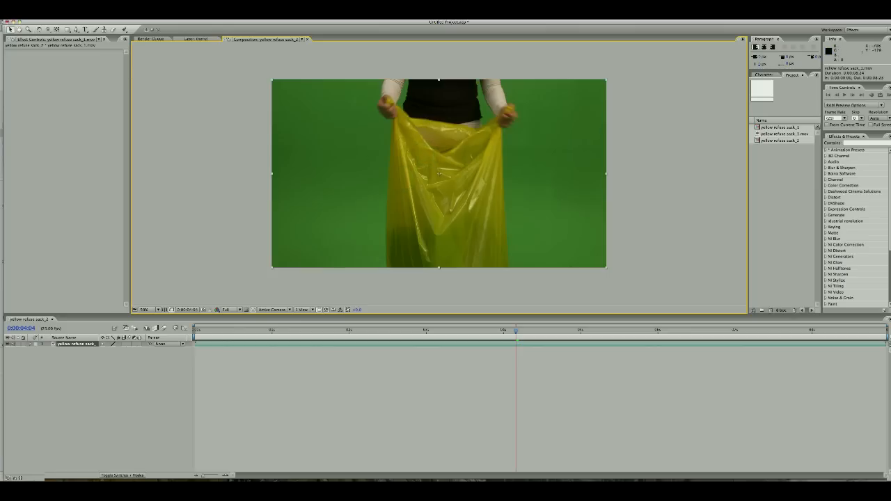
Apply Effect > Blur & Sharpen > Reduce Interlace Flicker to the sack layer
click(167, 121)
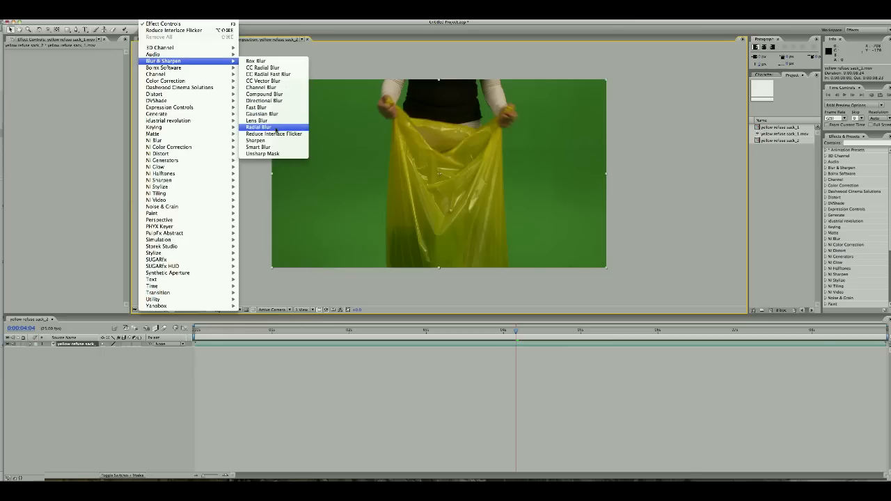
mouse_move(274, 134)
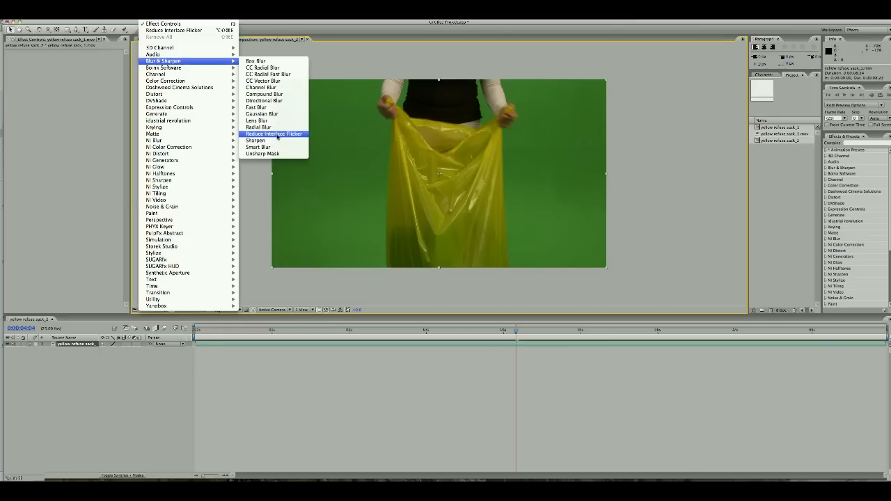
click(274, 133)
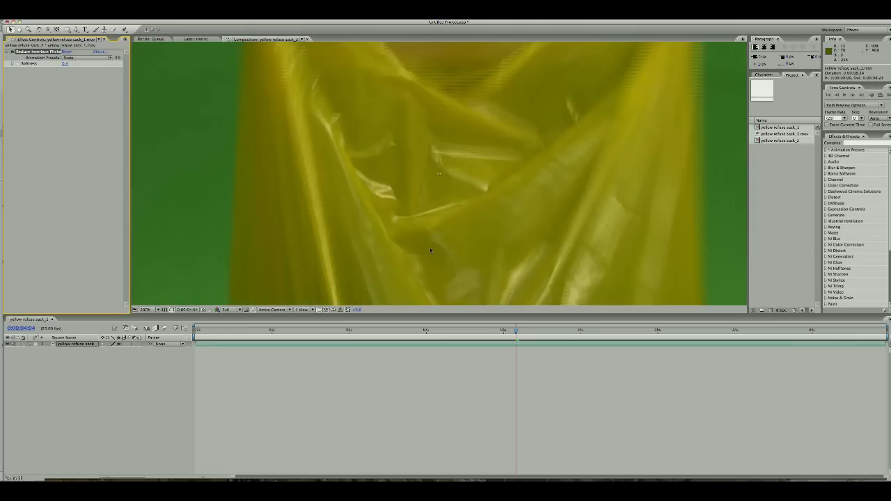
Zoom in to check the de-interlaced sack, then return near the clip's start
click(65, 63)
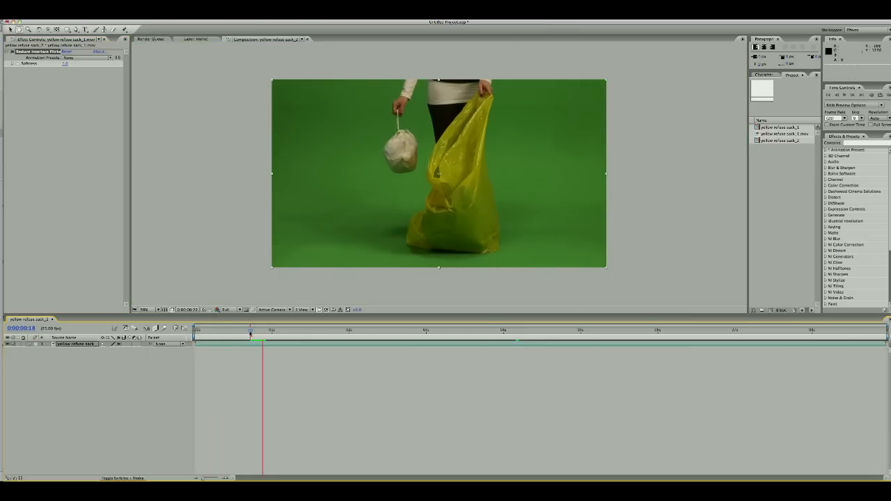
Play the composition preview of the flicker-reduced sack clip to about two seconds
click(296, 338)
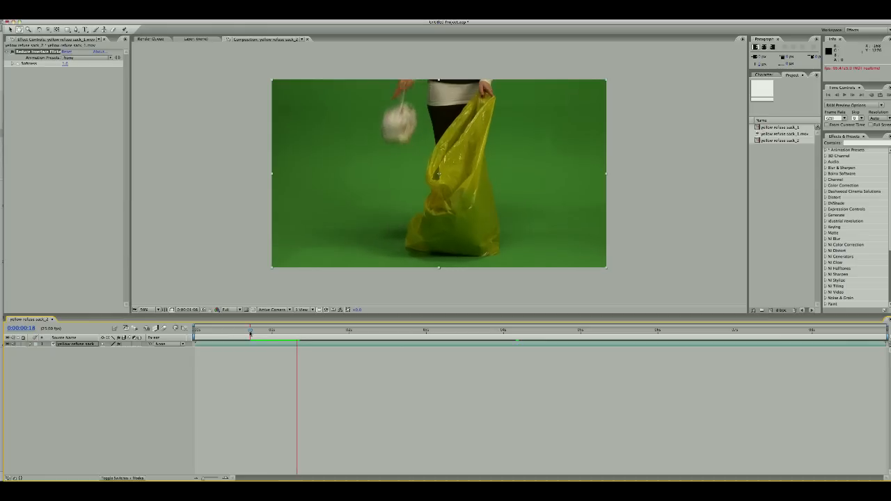
click(250, 336)
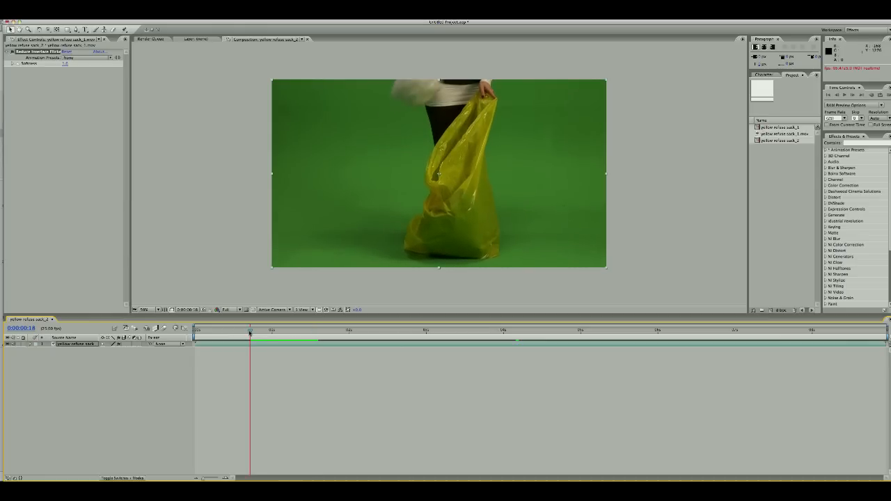
click(321, 334)
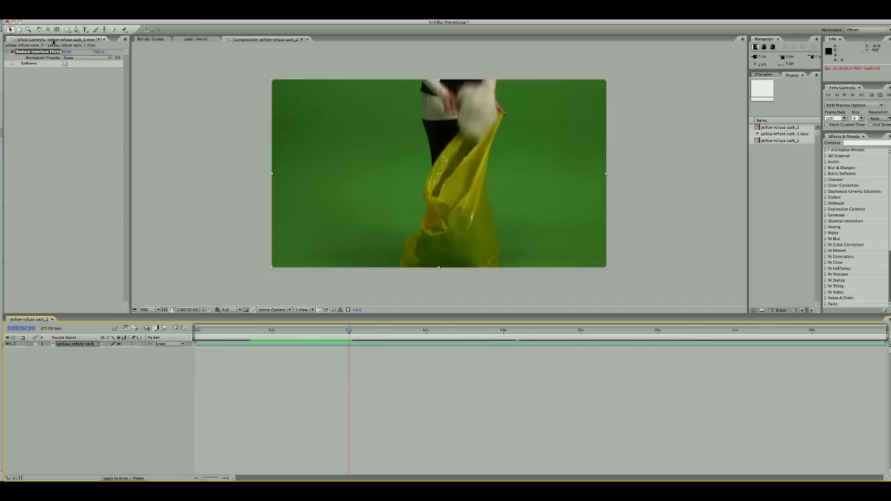
mouse_move(378, 191)
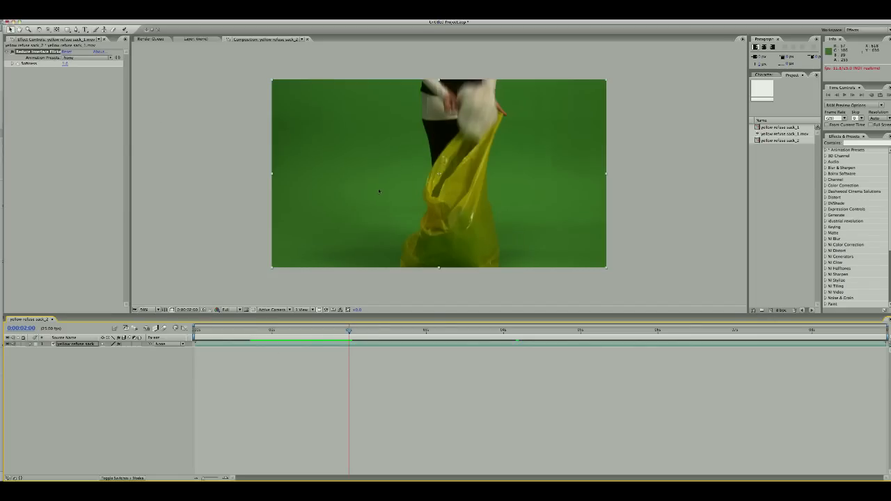